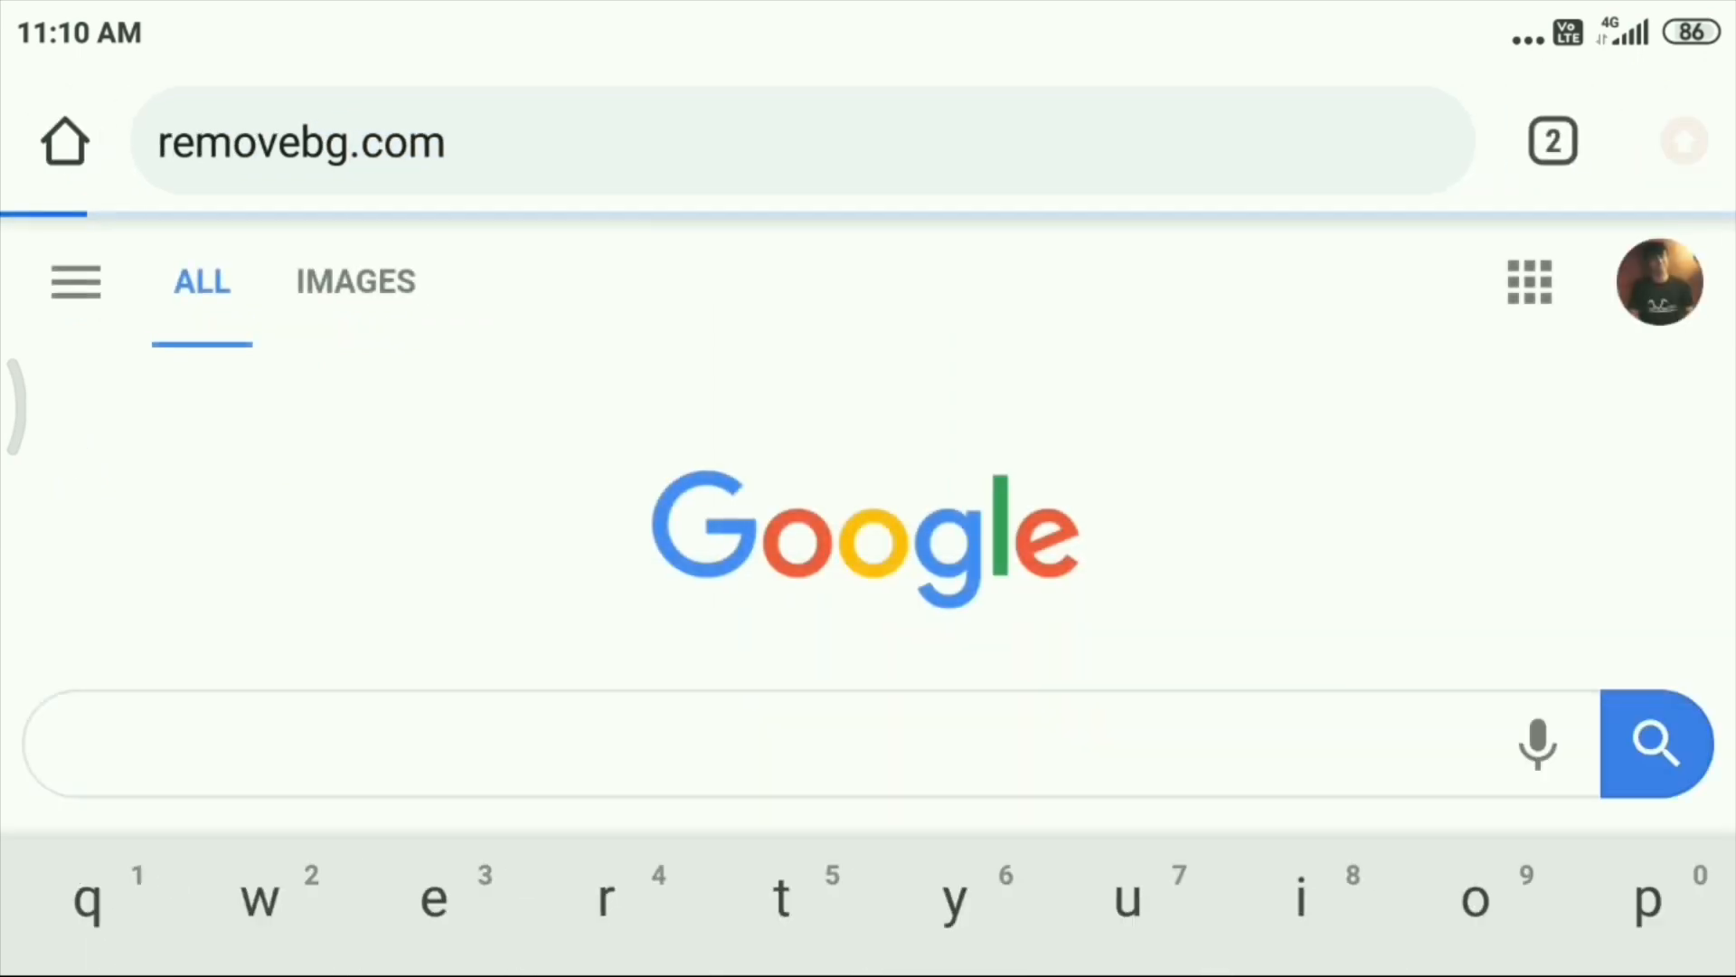
Go to the remove.bg site and start an image upload.
key(Enter)
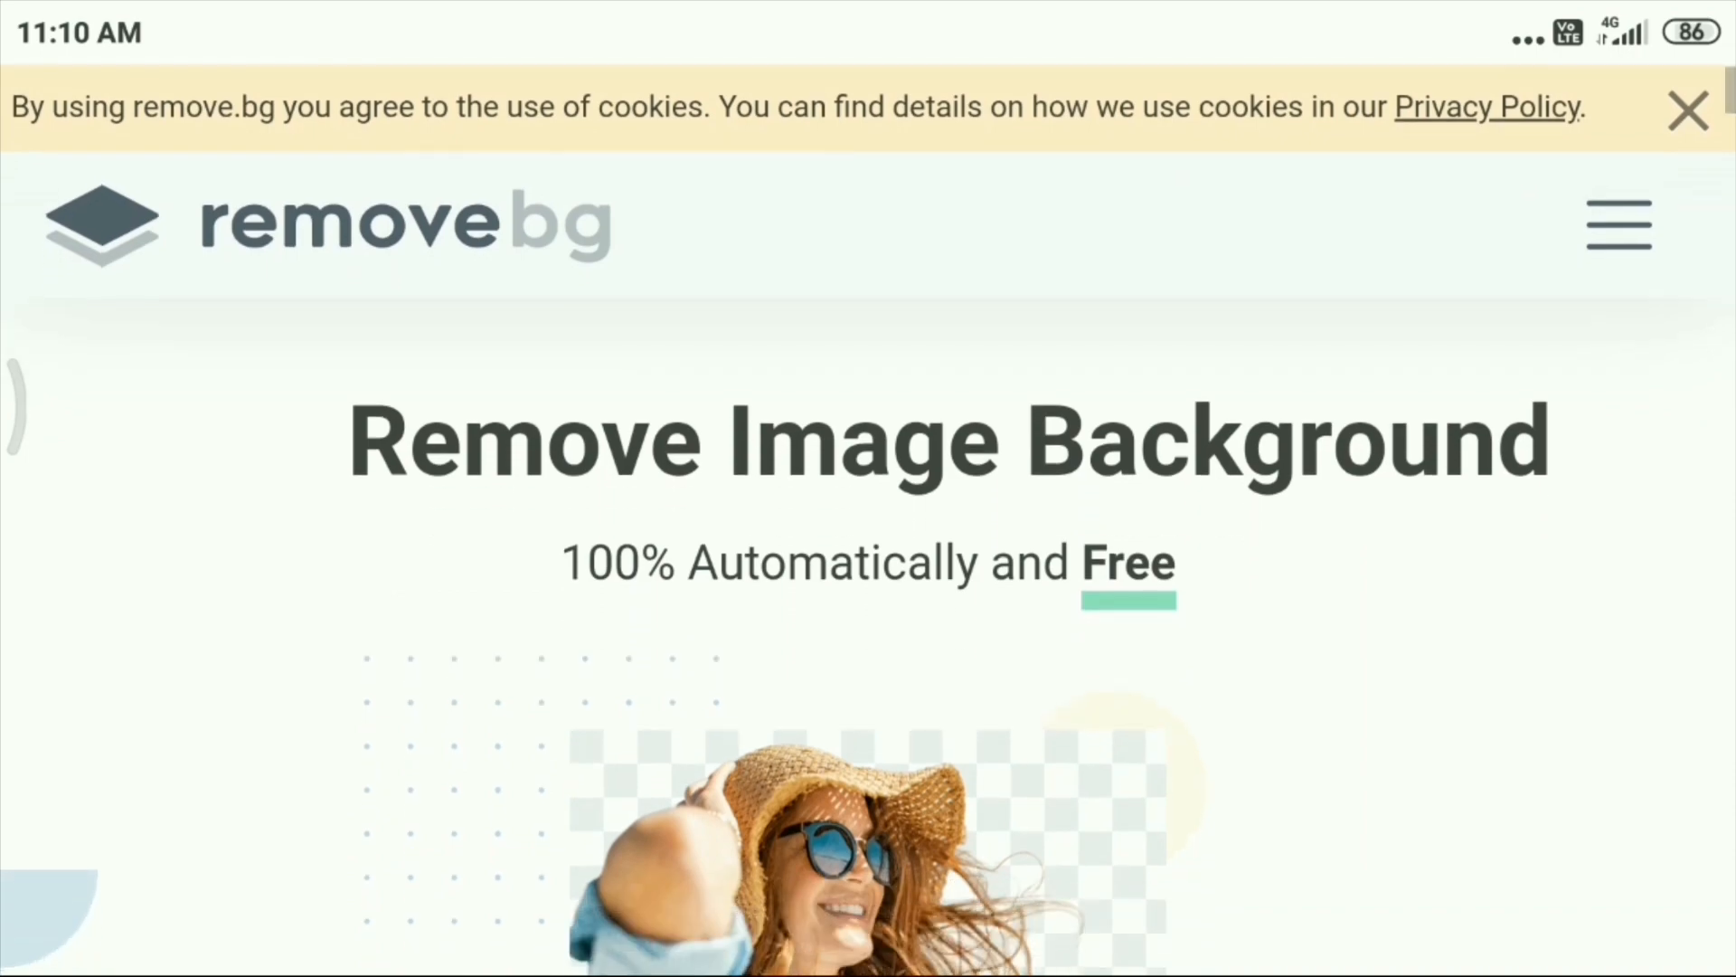
scroll(down, 3)
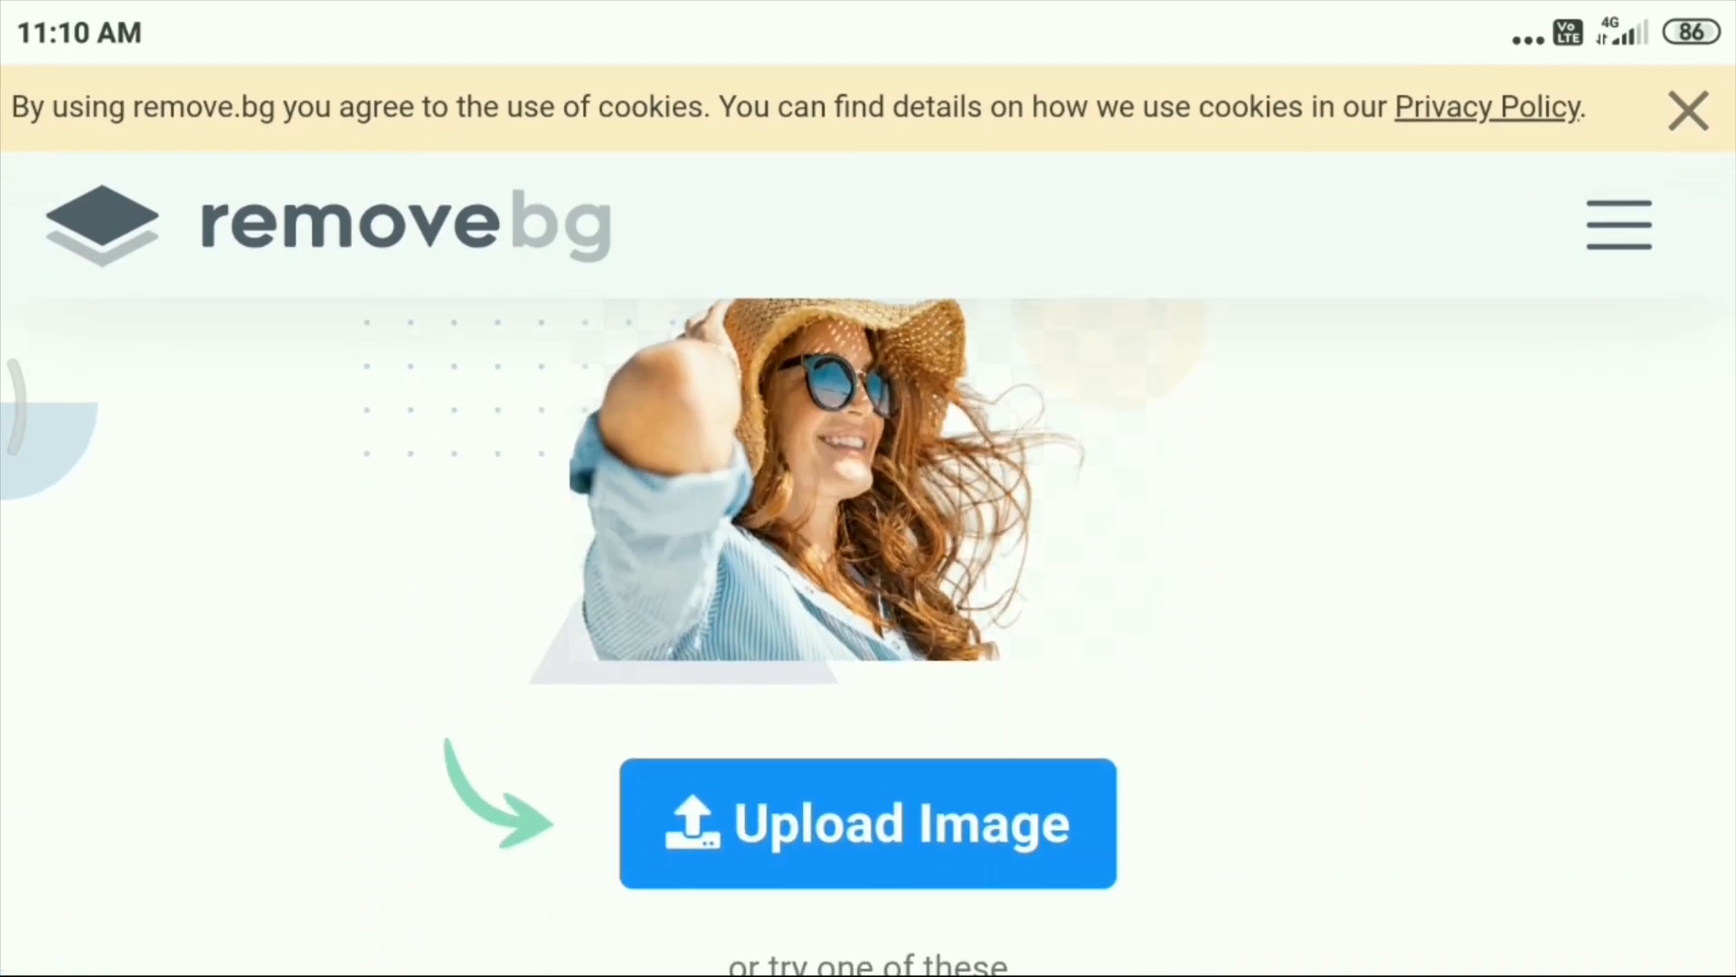
click(867, 823)
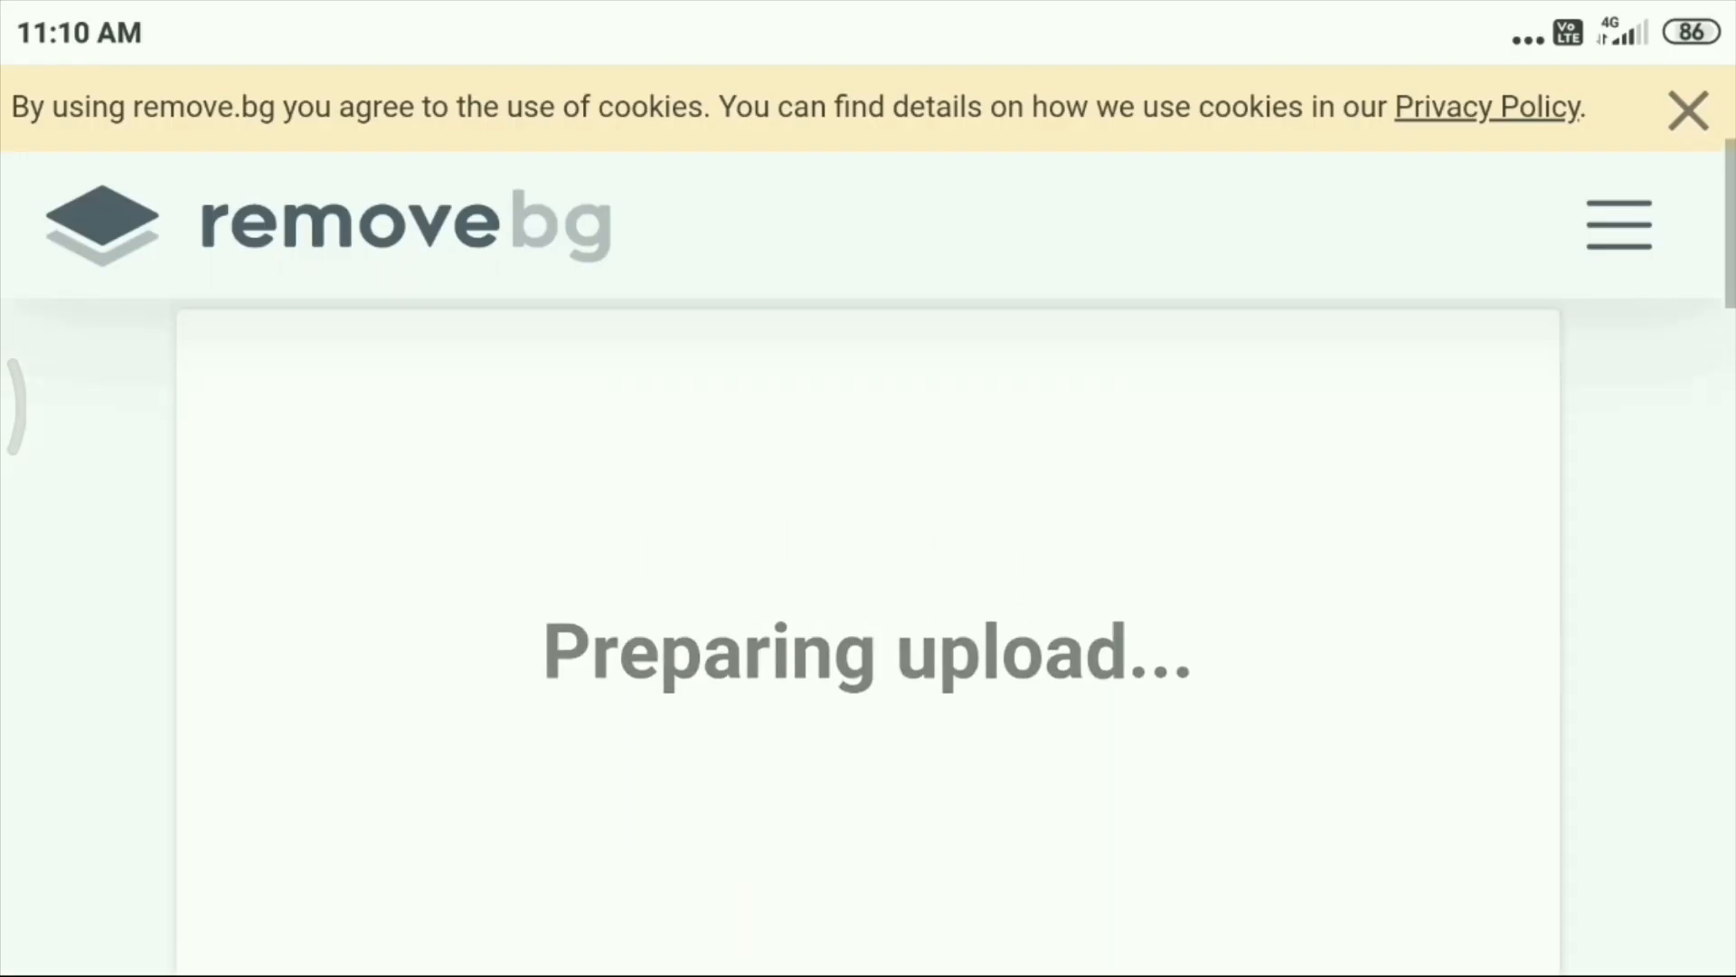
Upload the superhero kid photo from the gallery for background removal.
click(1687, 110)
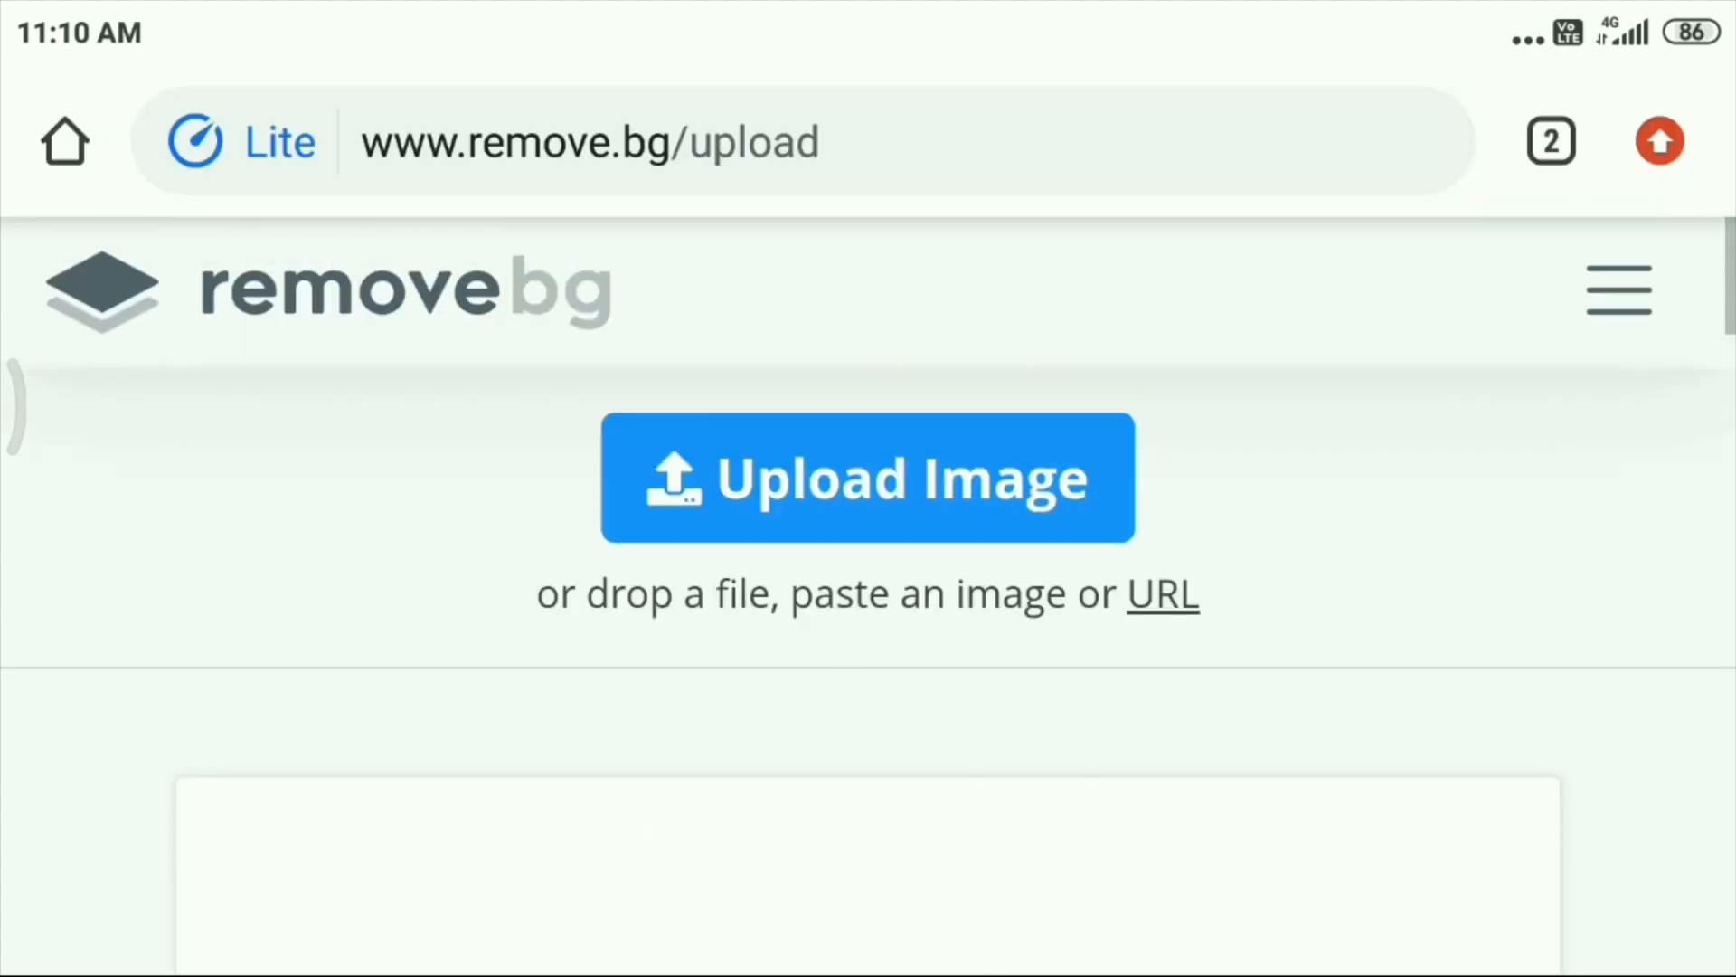
click(866, 476)
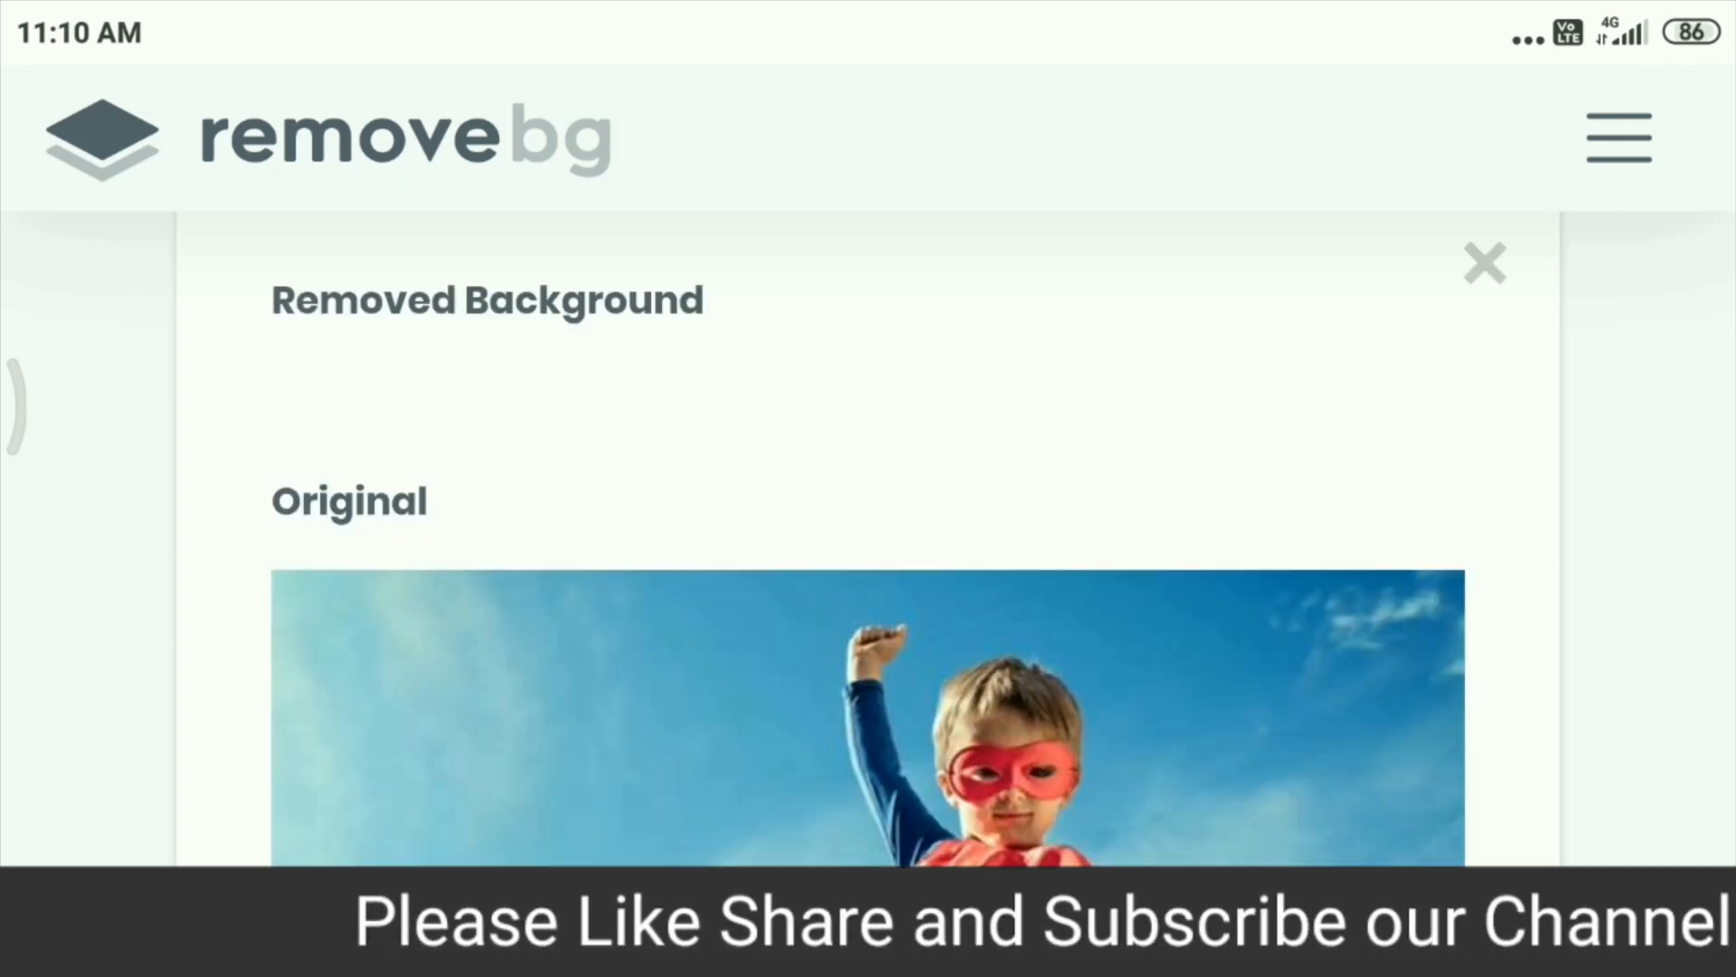
Scroll to view the caped kid cut out on the transparent checkerboard above the original.
scroll(down, 3)
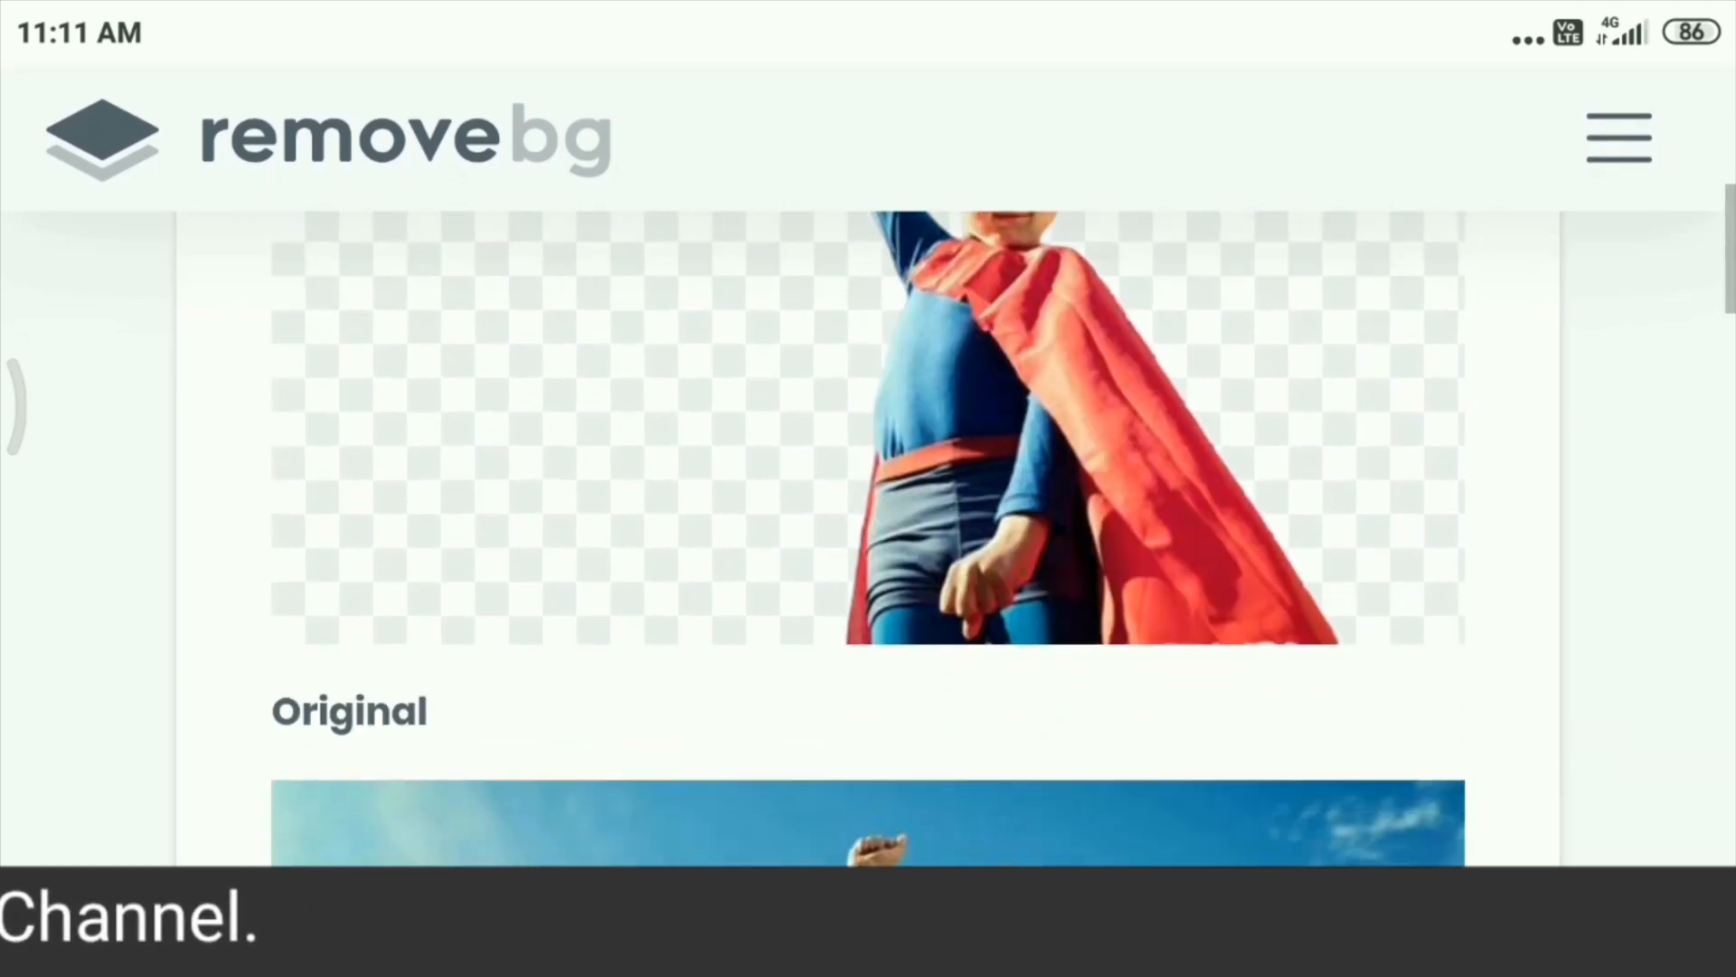